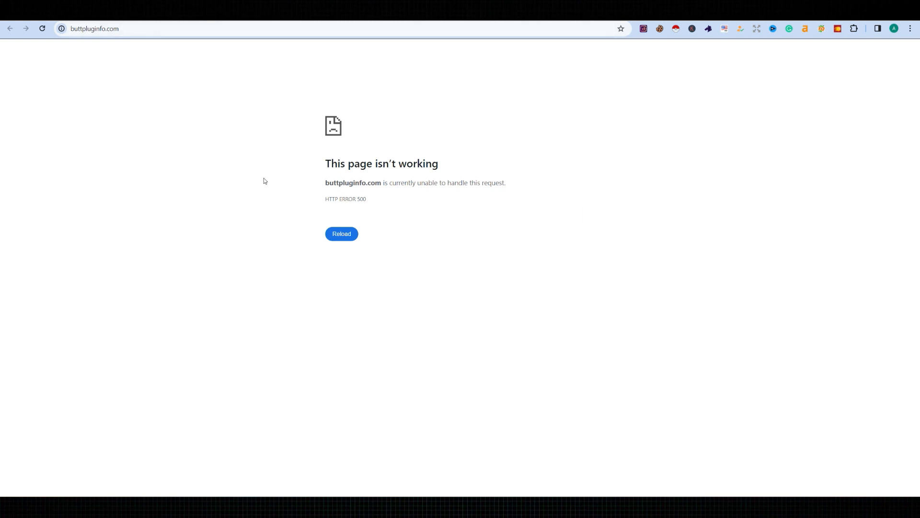
mouse_move(246, 225)
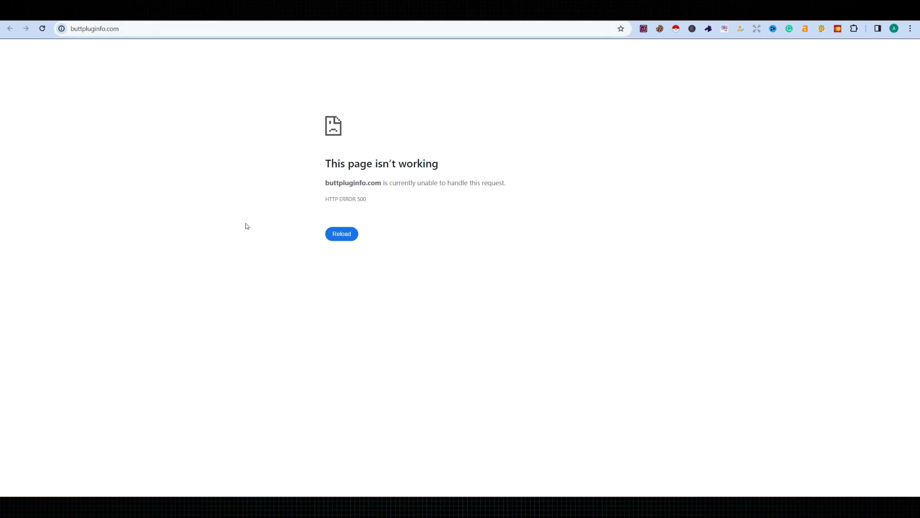
mouse_move(171, 188)
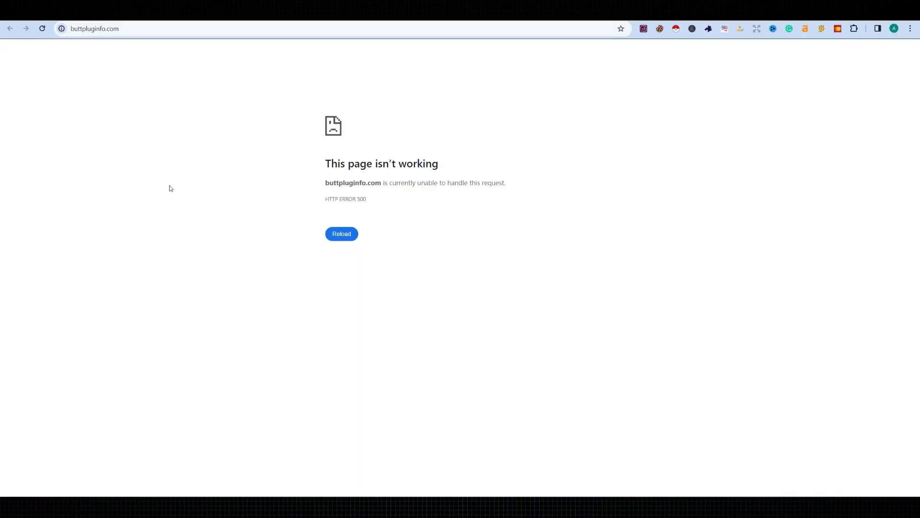
Step: Open validpoint.net's cPanel from WHM's List Accounts page
drag(324, 163, 520, 189)
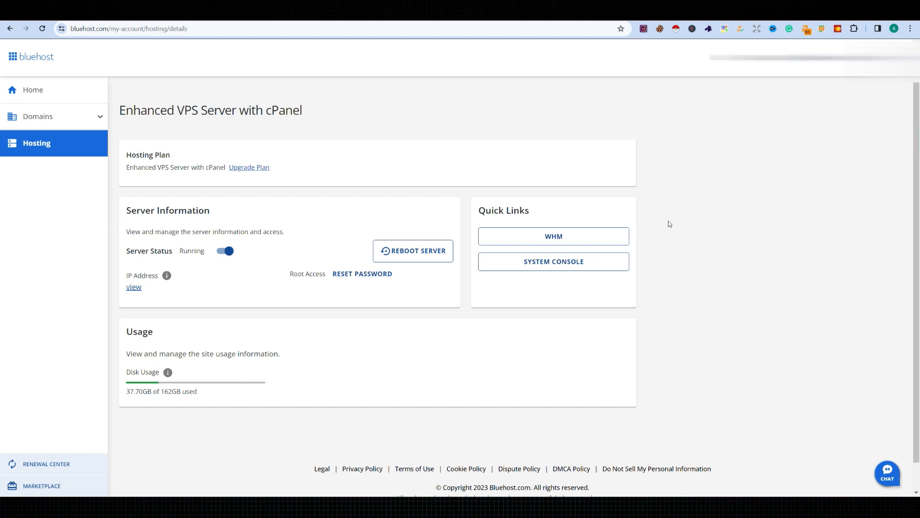
mouse_move(800, 283)
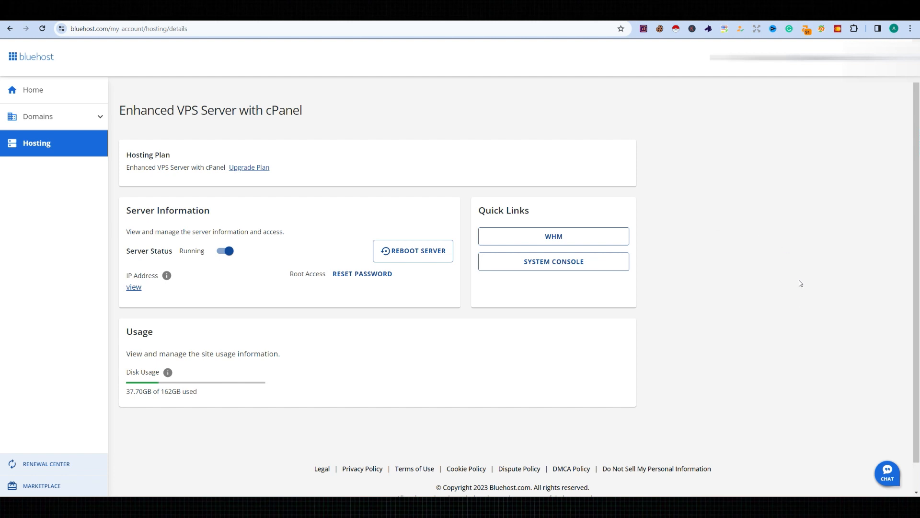
click(553, 236)
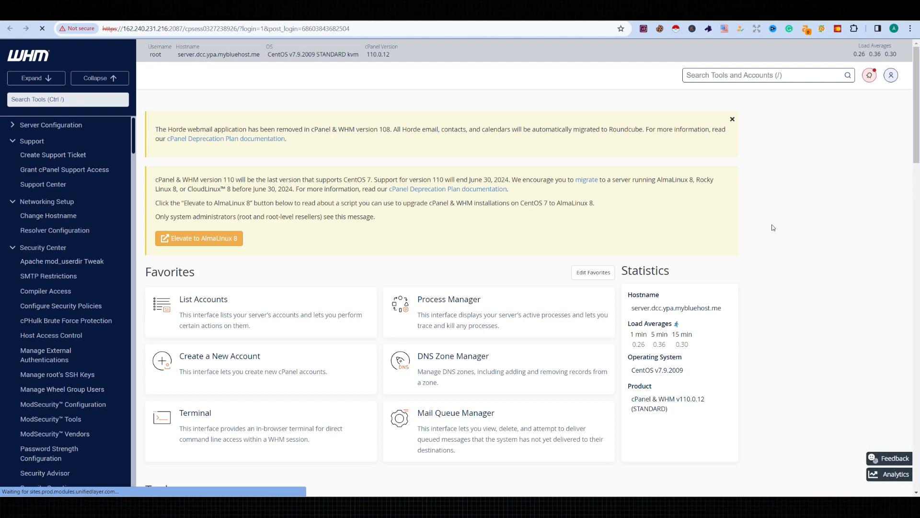
click(203, 299)
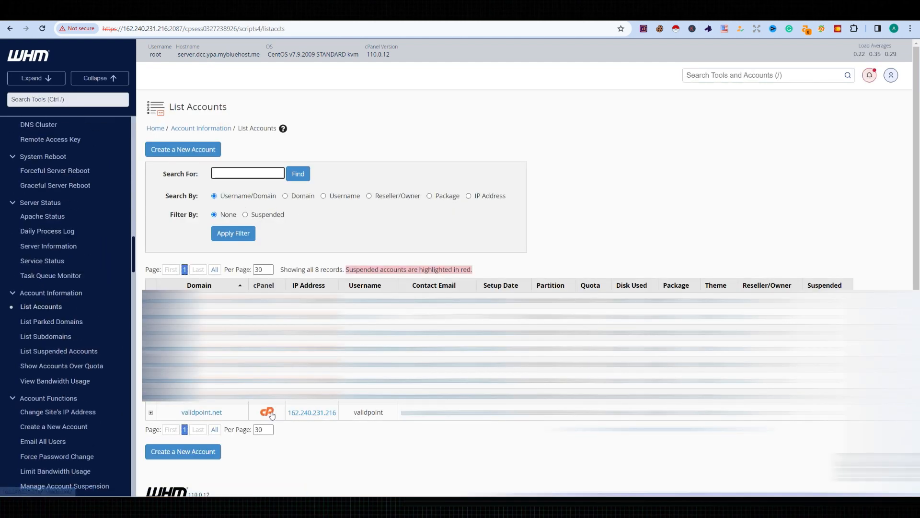
click(267, 411)
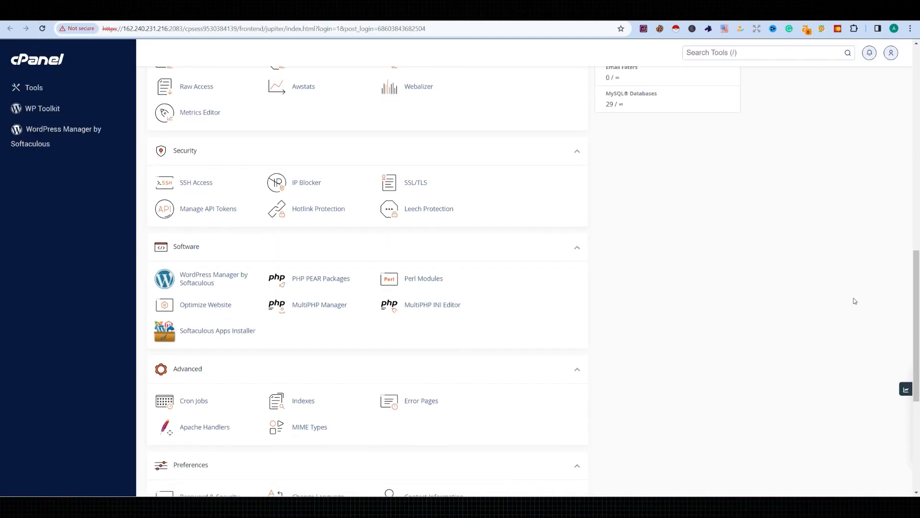
scroll(down, 3)
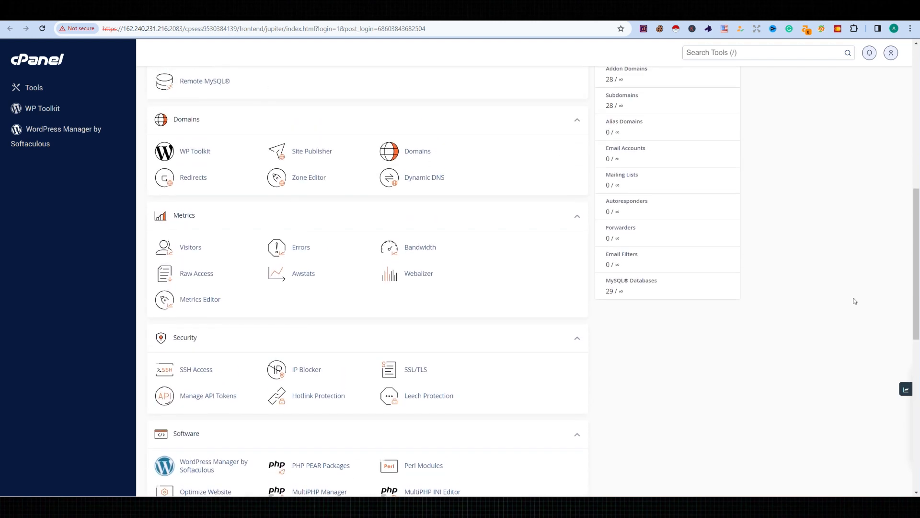
scroll(up, 3)
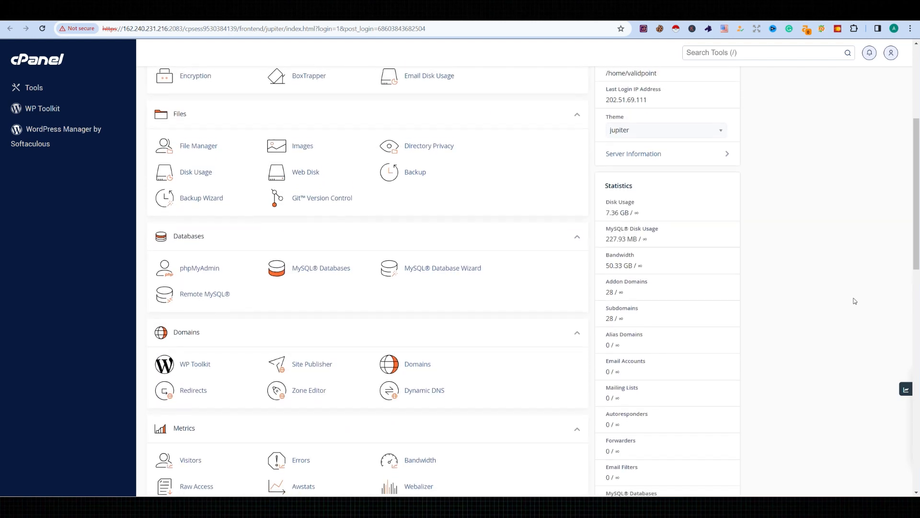
scroll(up, 3)
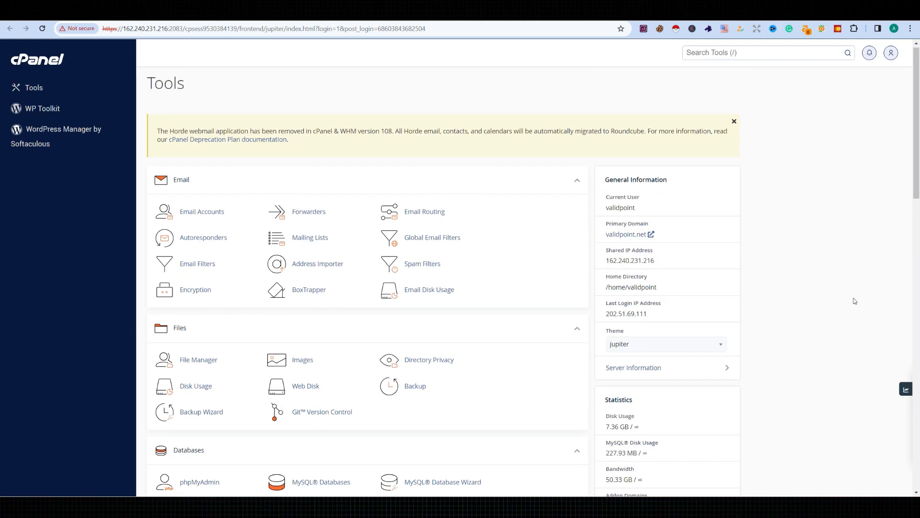
scroll(down, 3)
text(php)
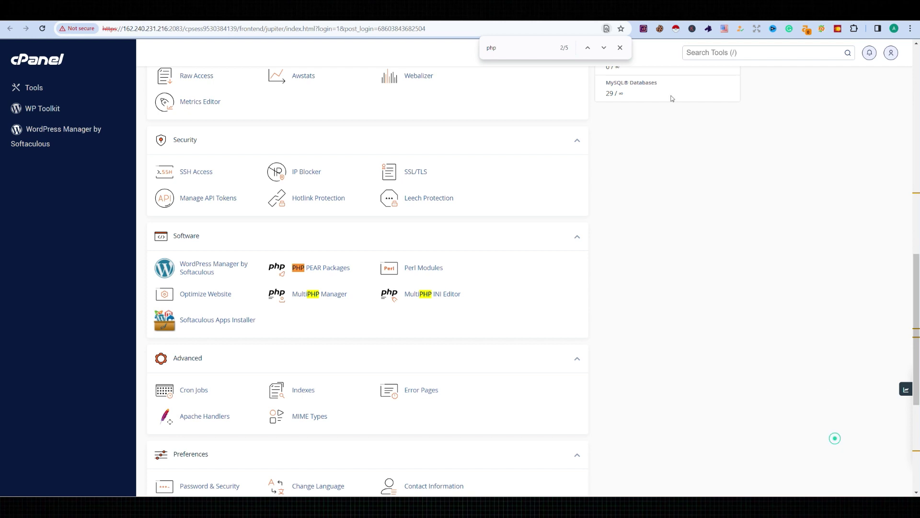
click(620, 47)
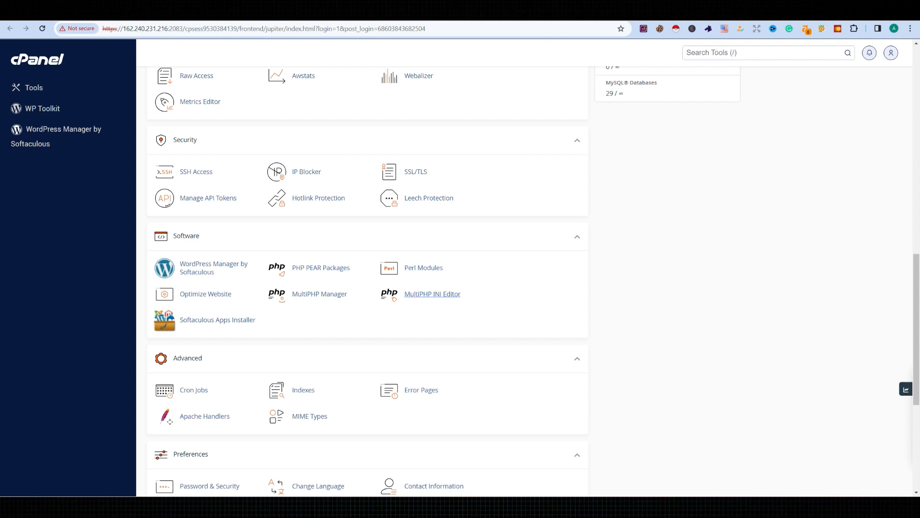
Step: Check buttpluginfo.com's PHP version (PHP 8.2, ea-php82) in MultiPHP Manager
click(319, 294)
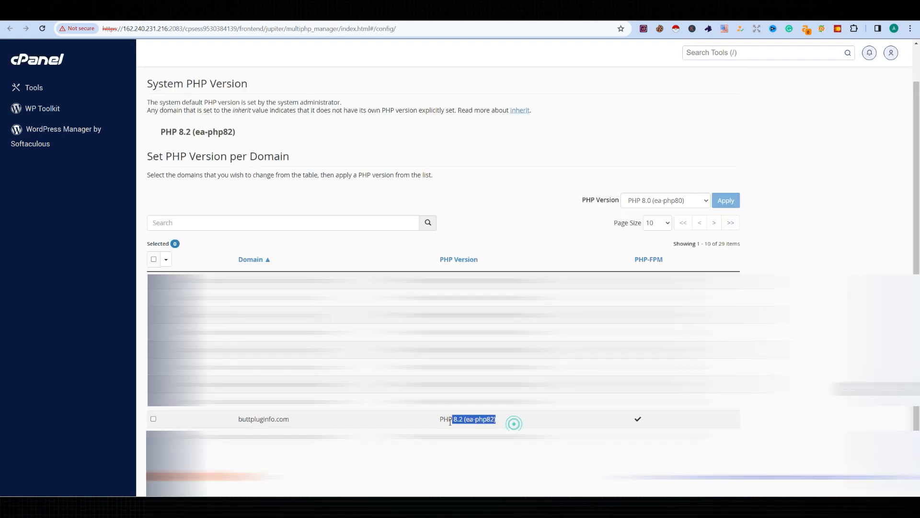
click(665, 201)
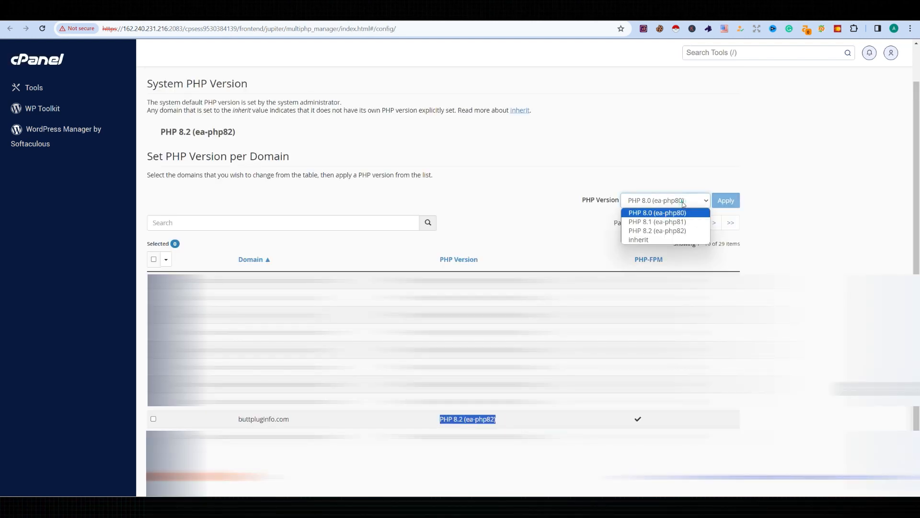
click(658, 212)
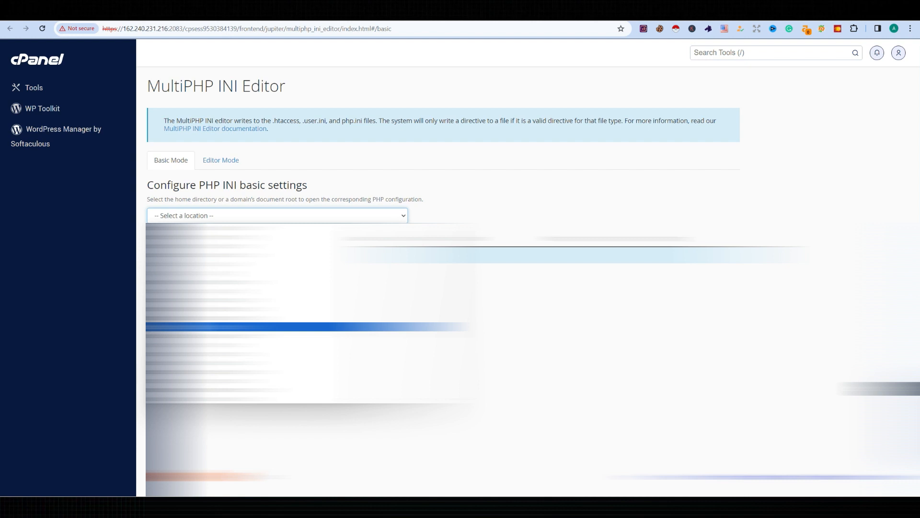
Step: Enable display_errors for buttpluginfo.com in the MultiPHP INI Editor and apply
click(278, 215)
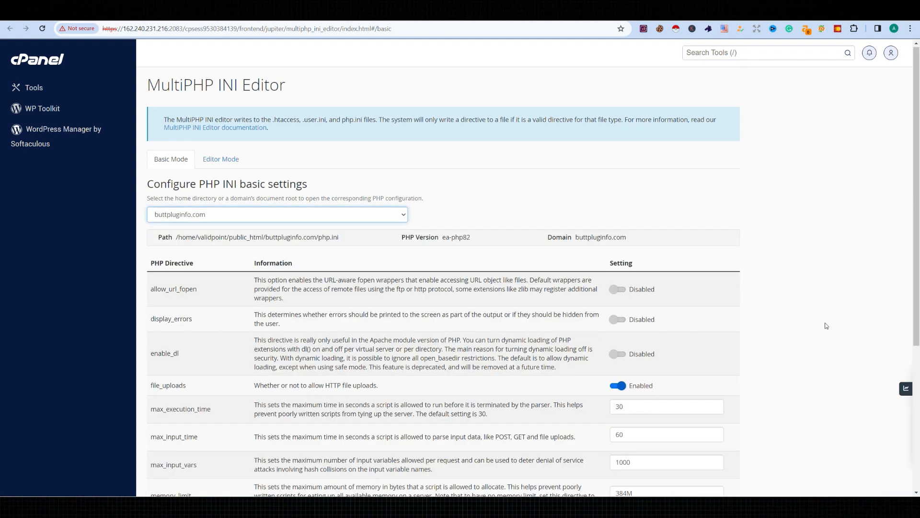
scroll(down, 3)
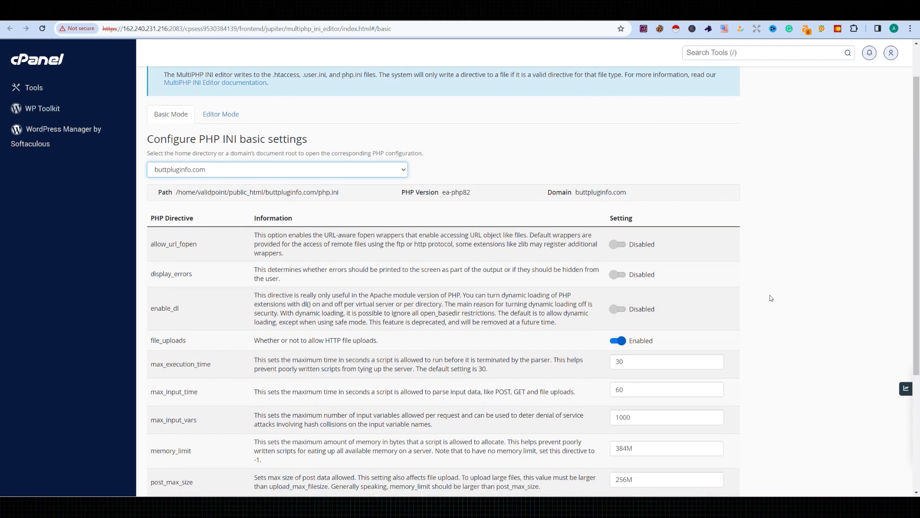
click(617, 274)
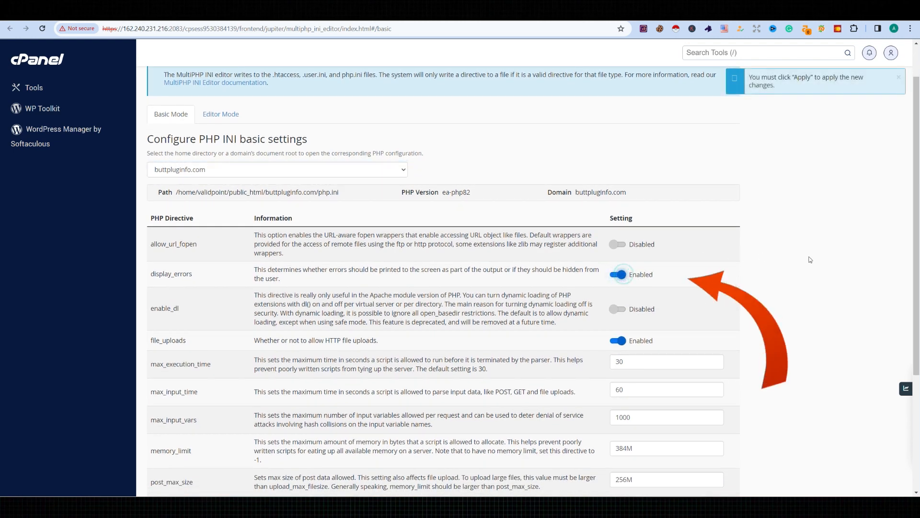
scroll(down, 3)
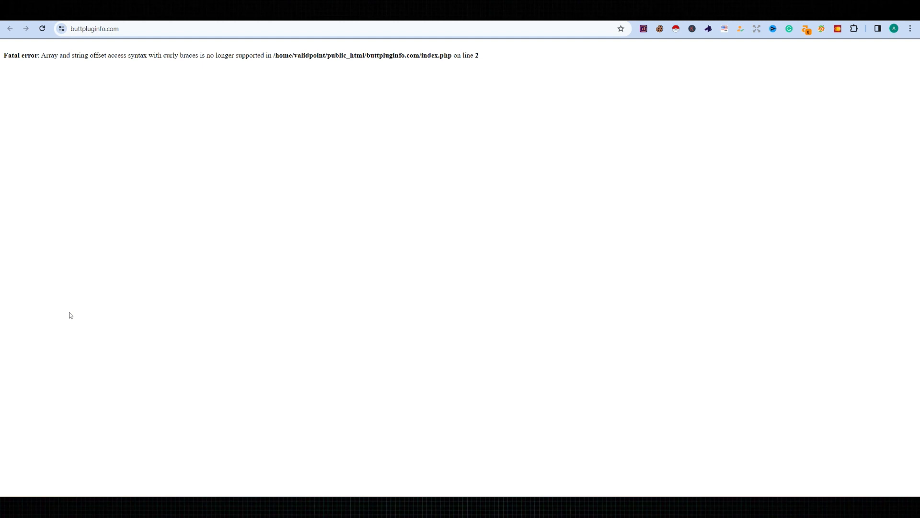
mouse_move(495, 62)
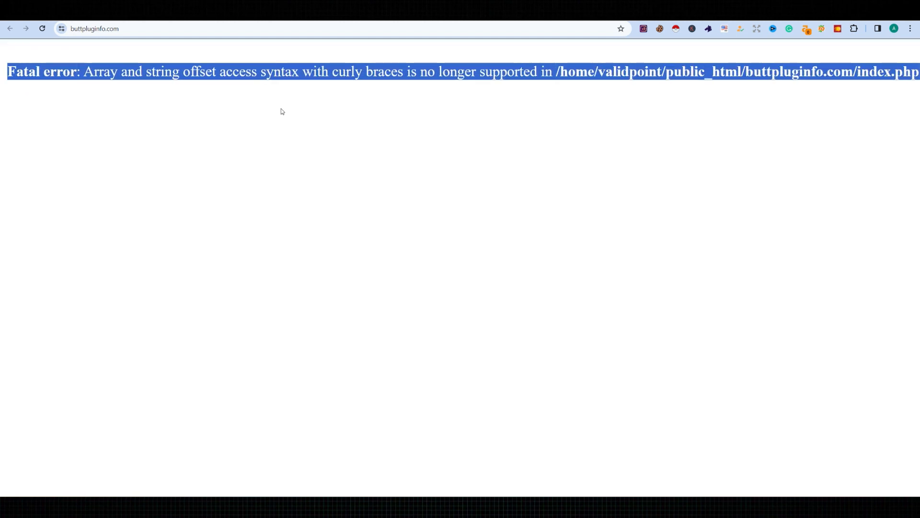
Step: Read the fatal error about curly-brace syntax in index.php line 2
scroll(right, 3)
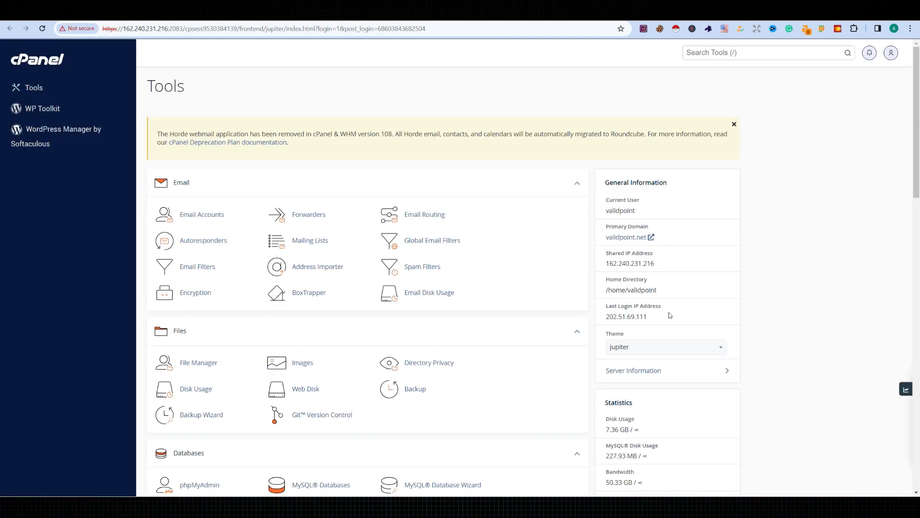
Step: Open public_html/buttpluginfo.com/index.php in File Manager's code editor
scroll(down, 3)
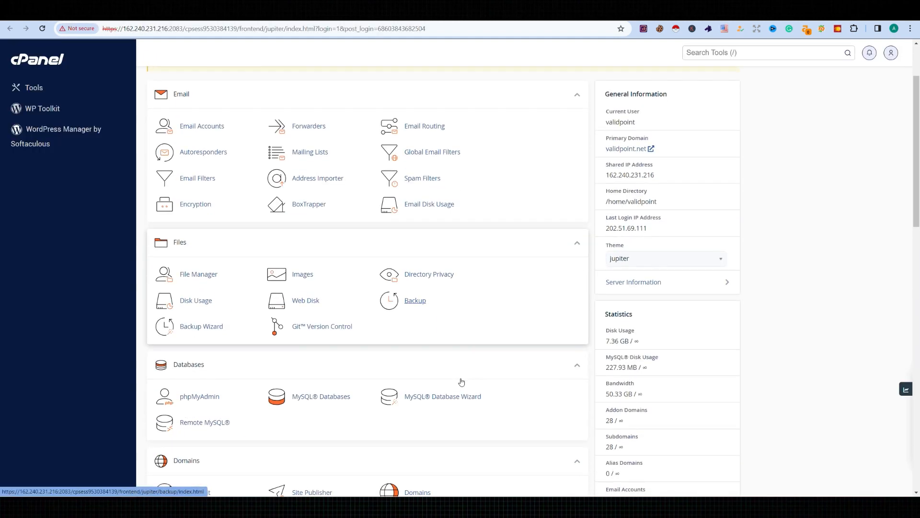
click(198, 274)
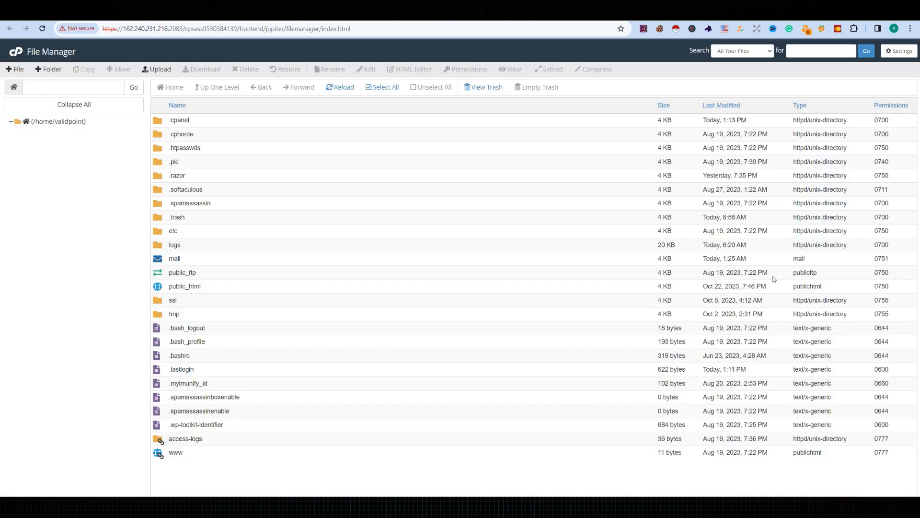
click(10, 122)
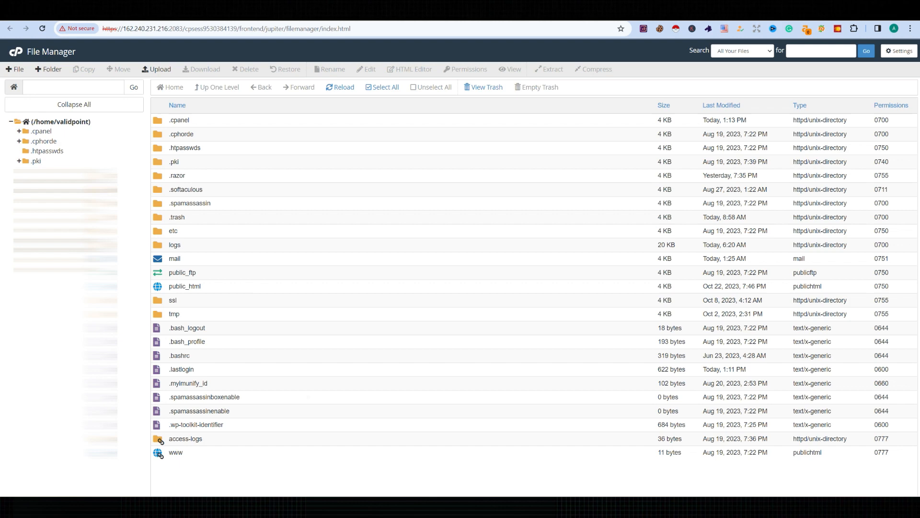
double_click(185, 286)
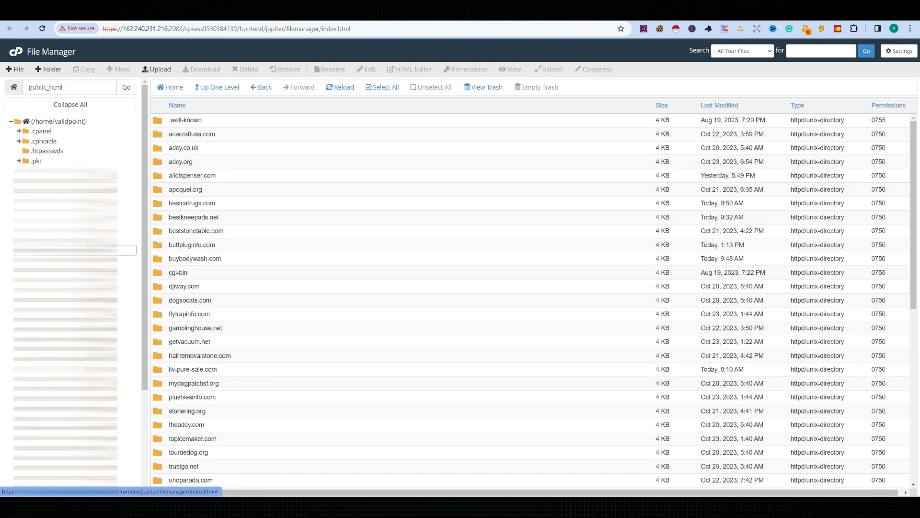
double_click(191, 245)
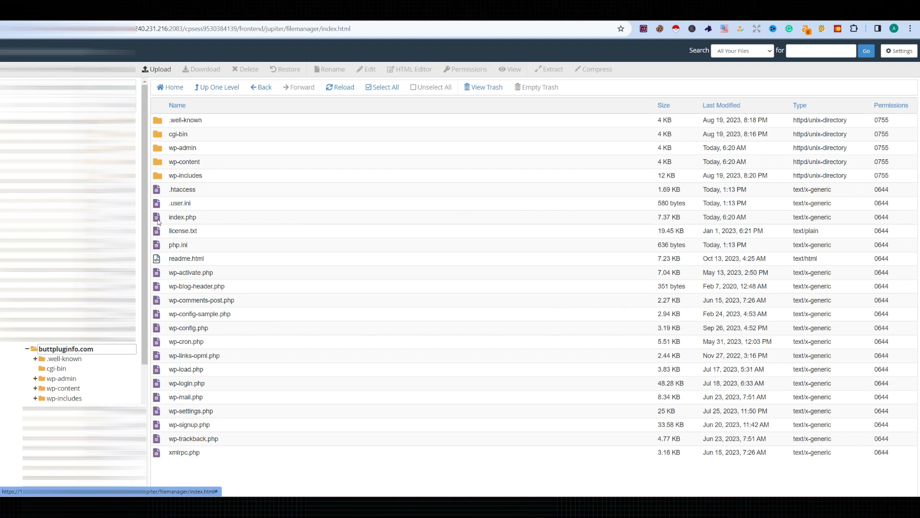
right_click(183, 216)
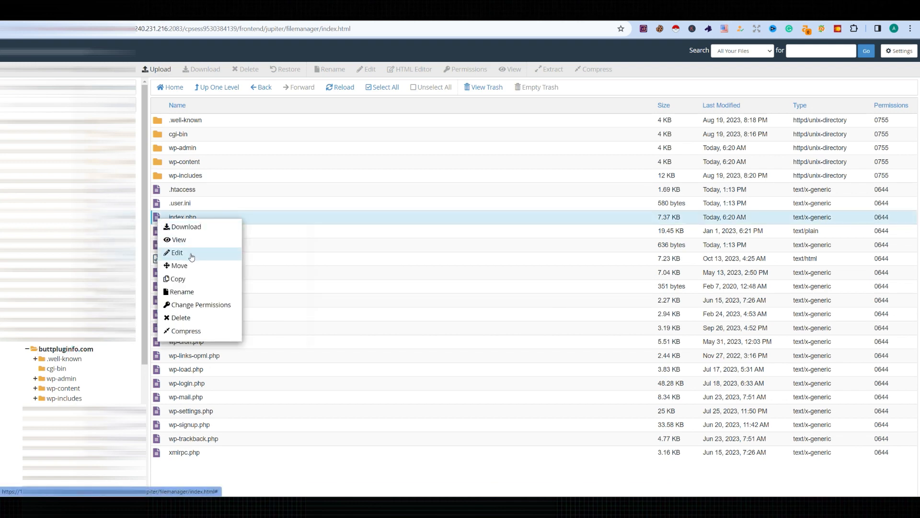
click(177, 252)
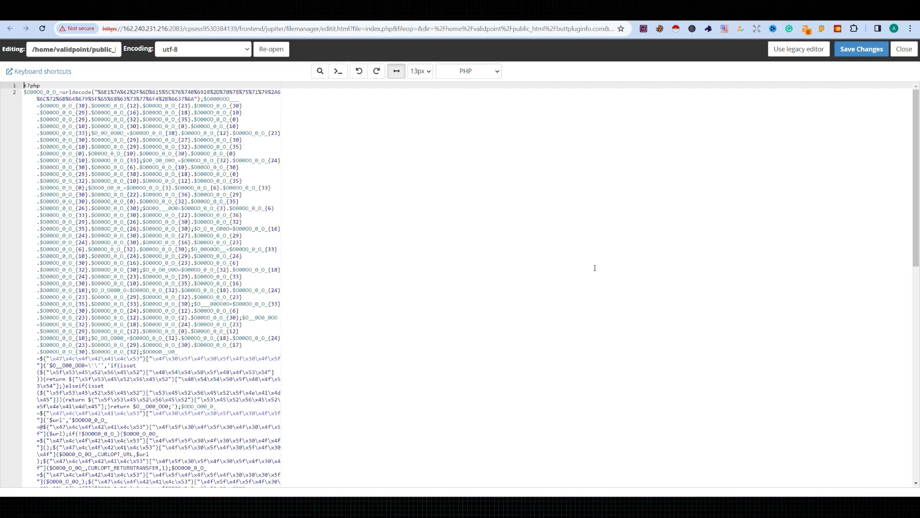
Step: Select the obfuscated code block from its end up to line 1 in index.php
scroll(down, 3)
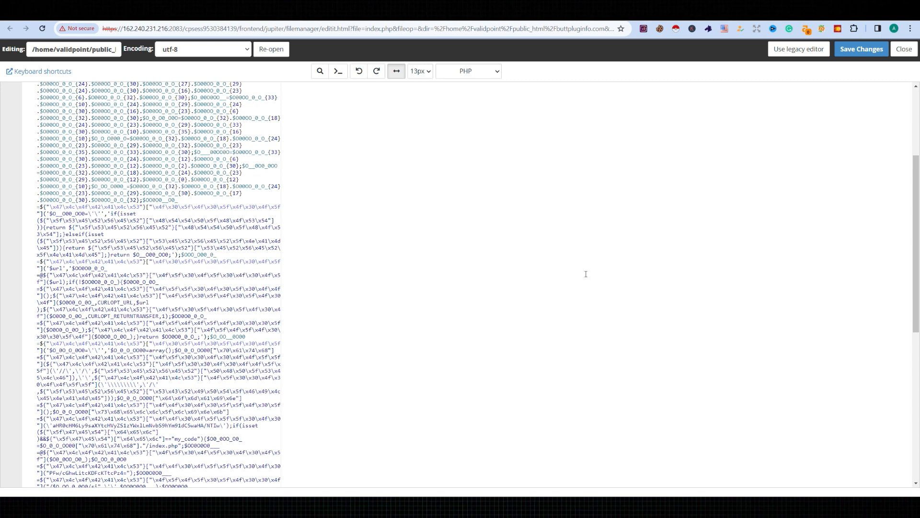
scroll(down, 3)
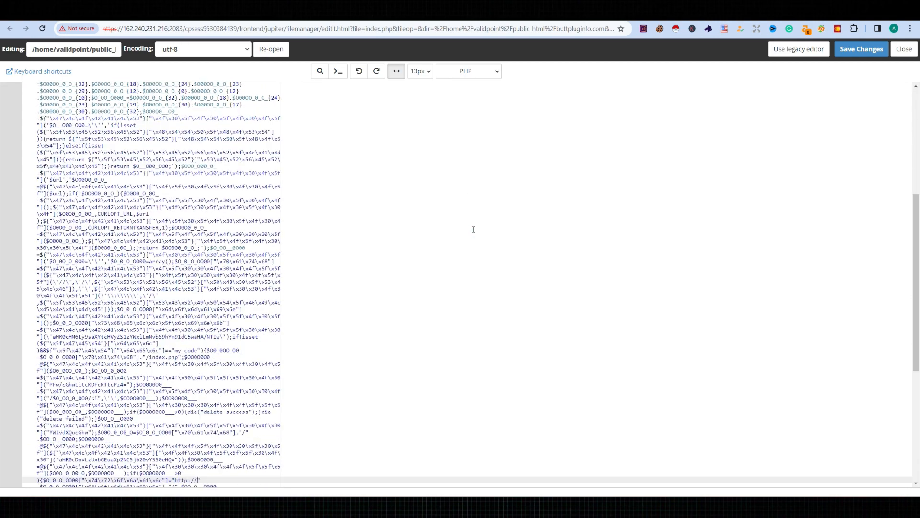
scroll(down, 3)
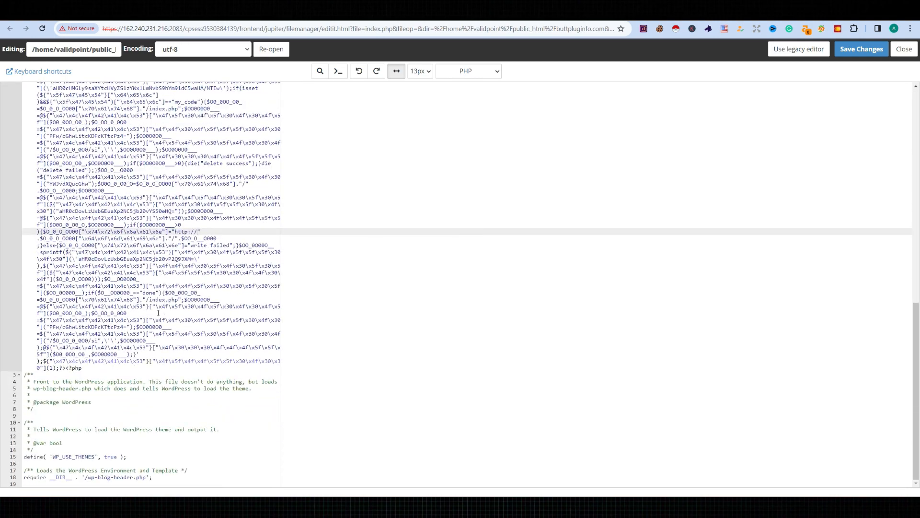
click(68, 367)
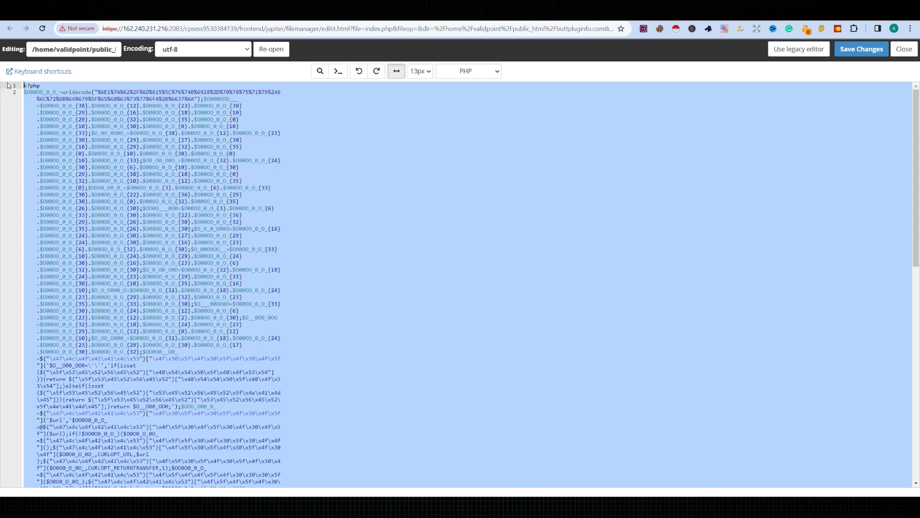
click(862, 49)
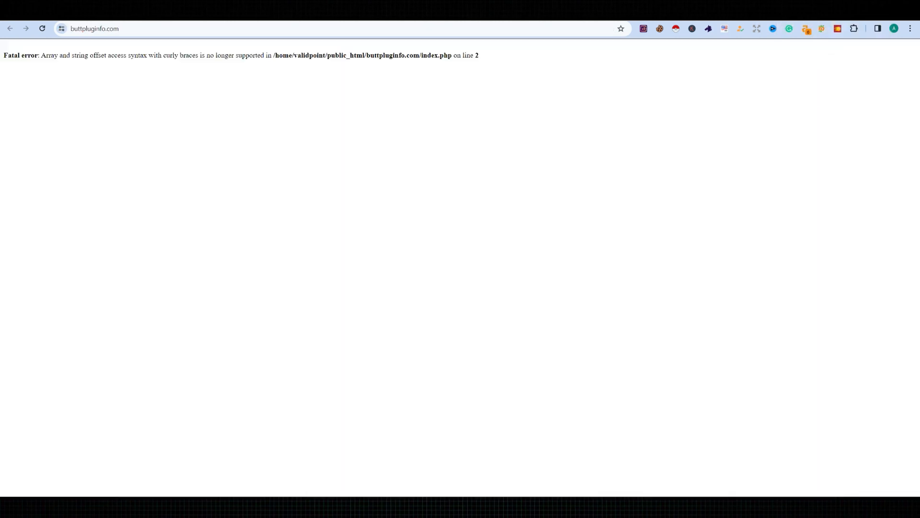
Step: Reload buttpluginfo.com twice to test the index.php fix
click(42, 29)
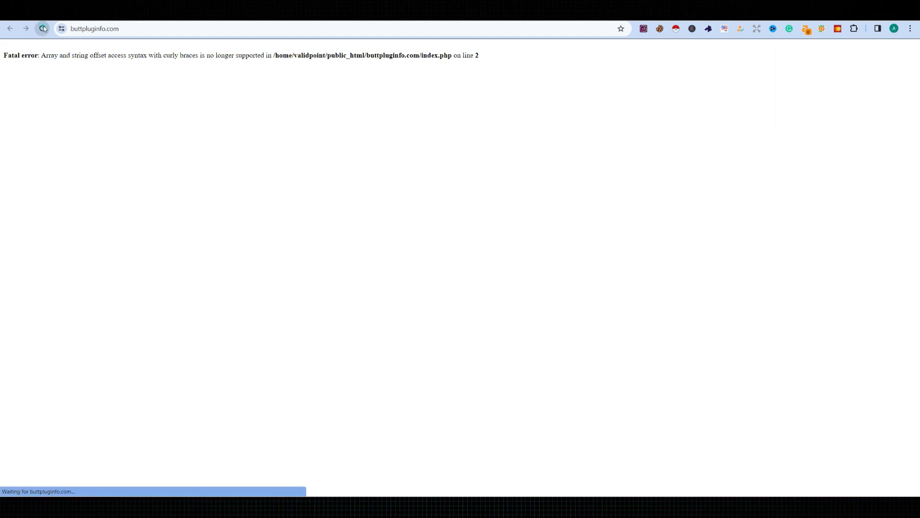
click(42, 28)
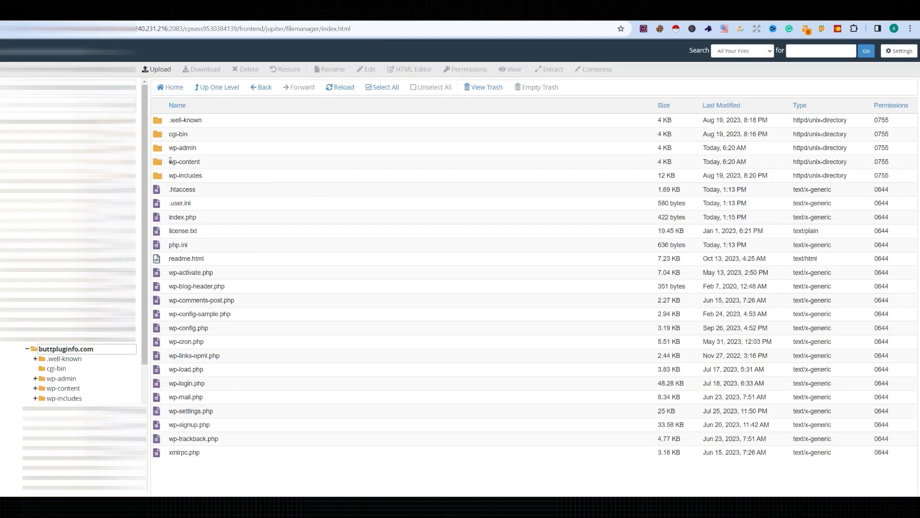
Step: Browse into the wp-content and wp-includes folders looking for infected index.php files
double_click(182, 147)
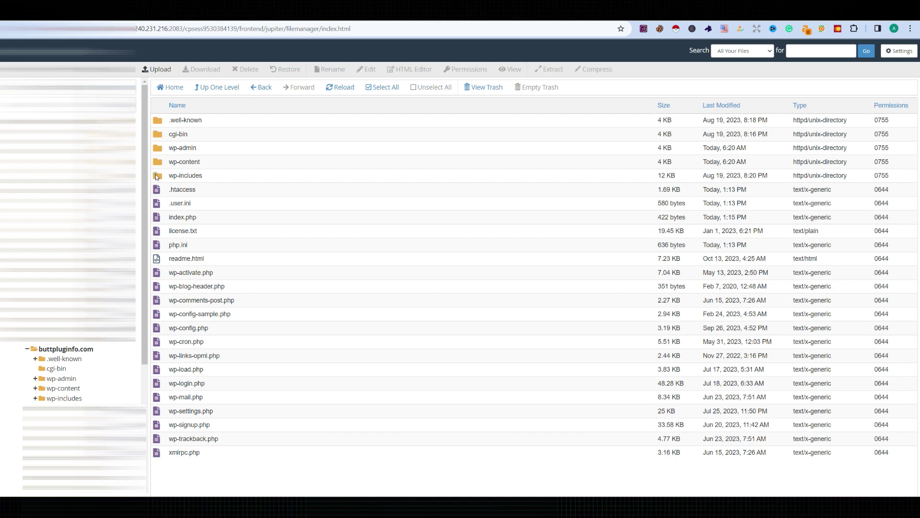
double_click(185, 175)
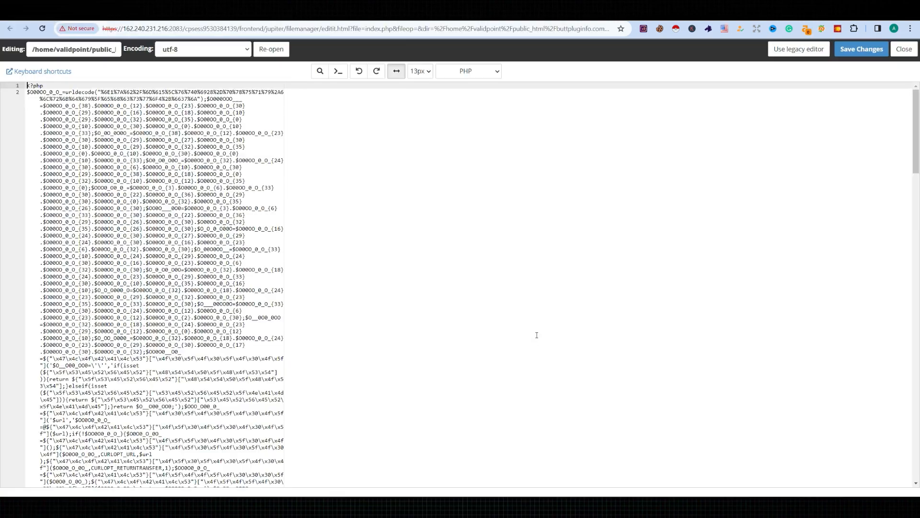
Step: Delete the obfuscated top block from index.php and save the file
scroll(down, 3)
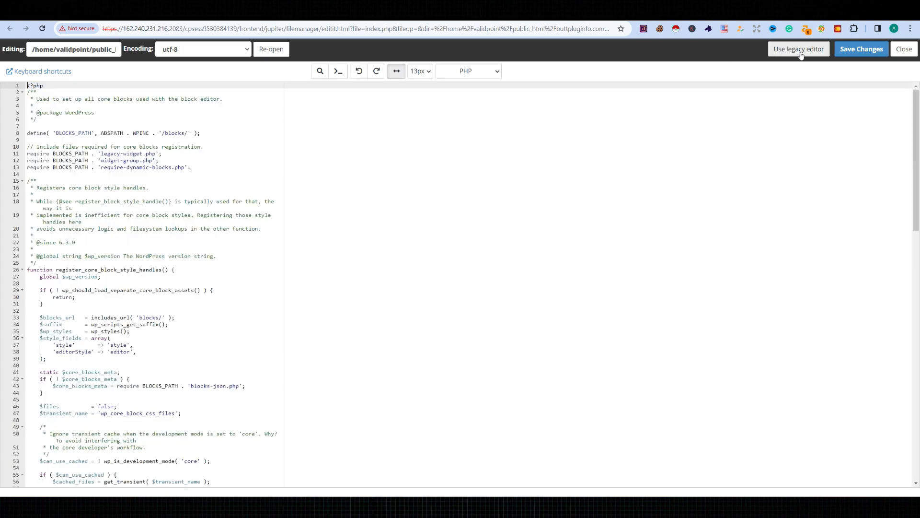
click(875, 49)
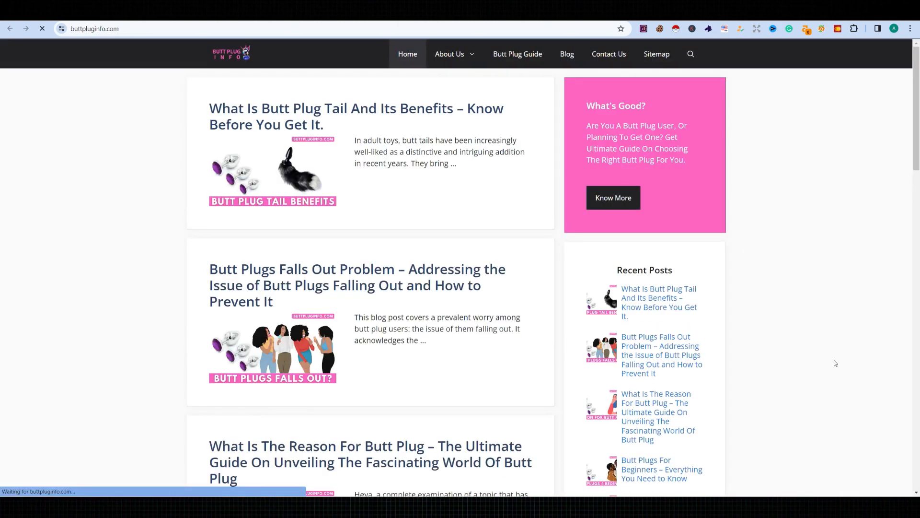
Step: Scroll through buttpluginfo.com's latest blog post to confirm it loads fully
scroll(down, 3)
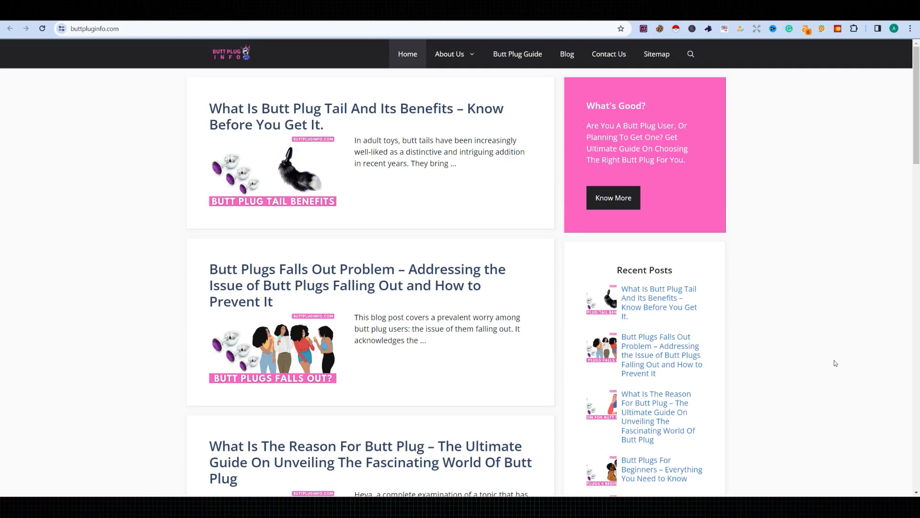
mouse_move(445, 110)
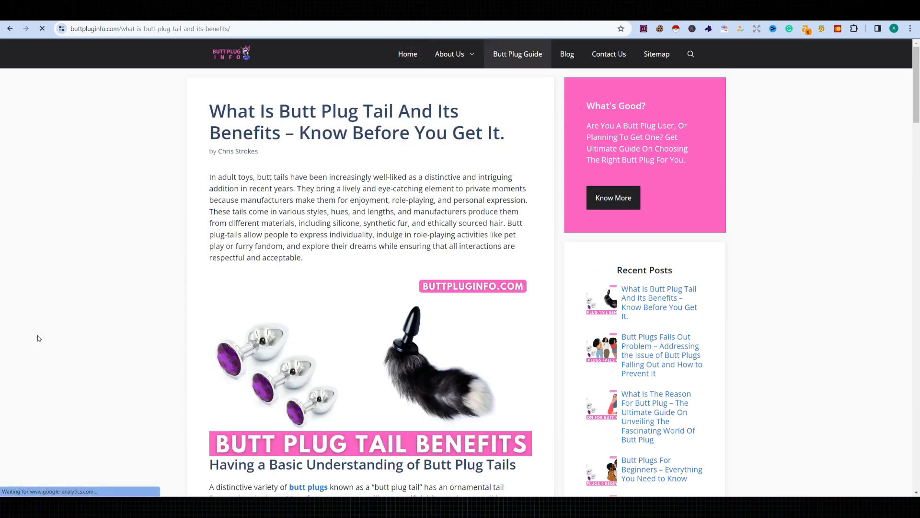
scroll(down, 3)
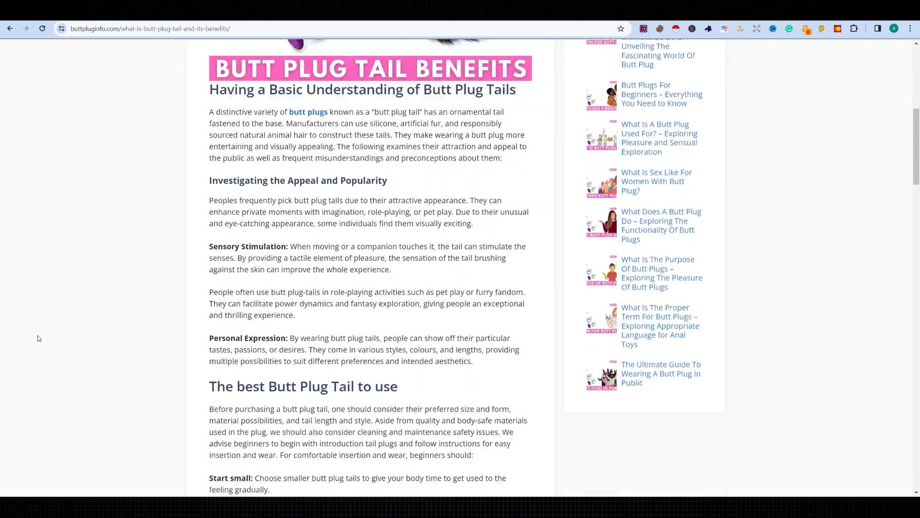
scroll(down, 3)
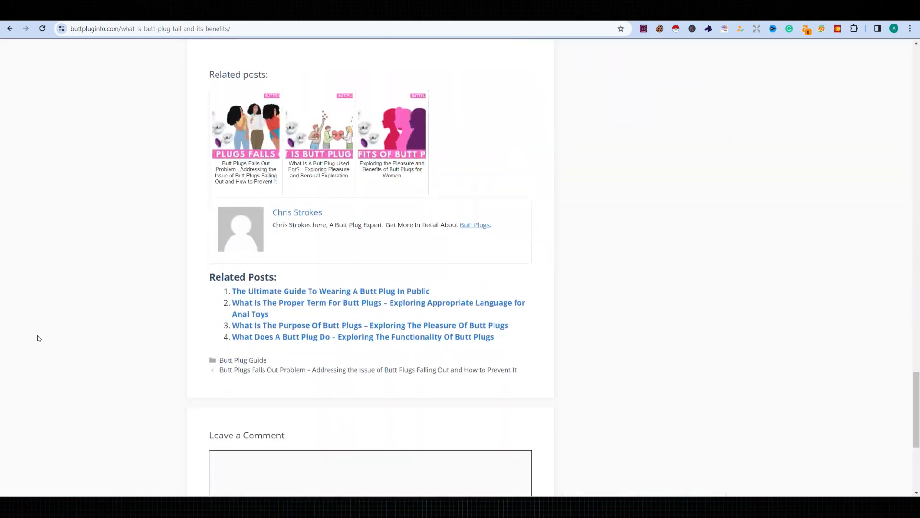